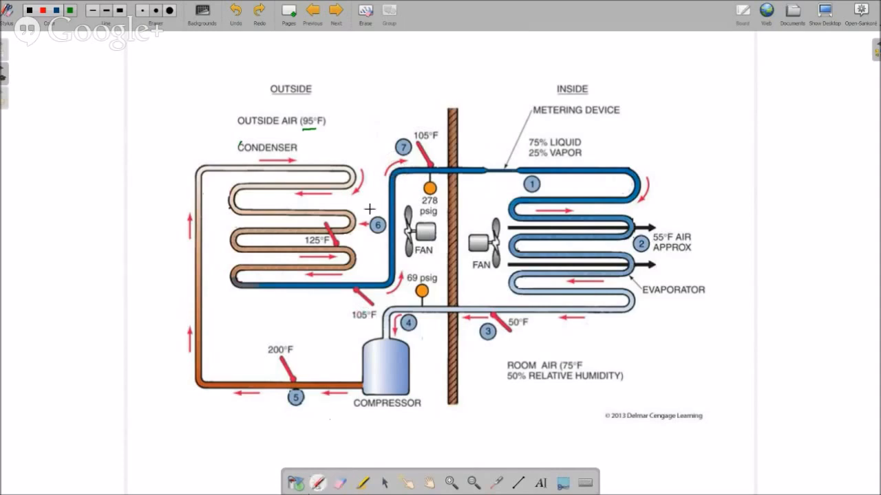
pyautogui.moveTo(432, 273)
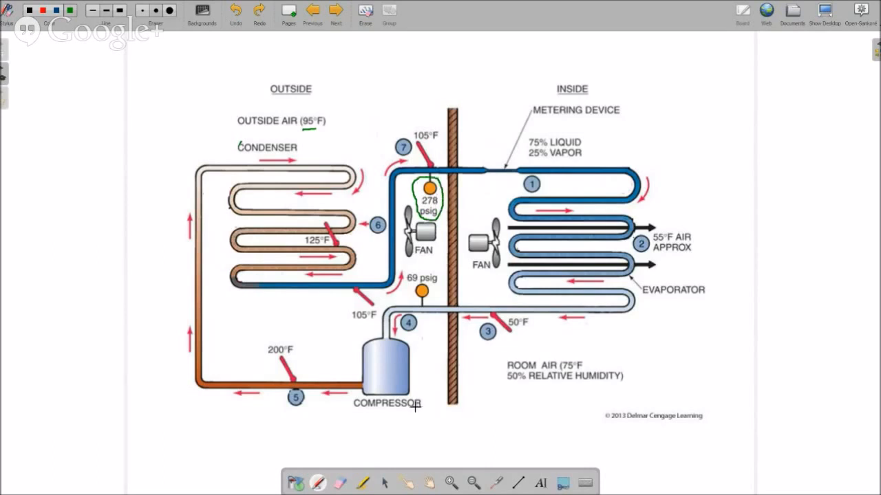
pyautogui.moveTo(219, 430)
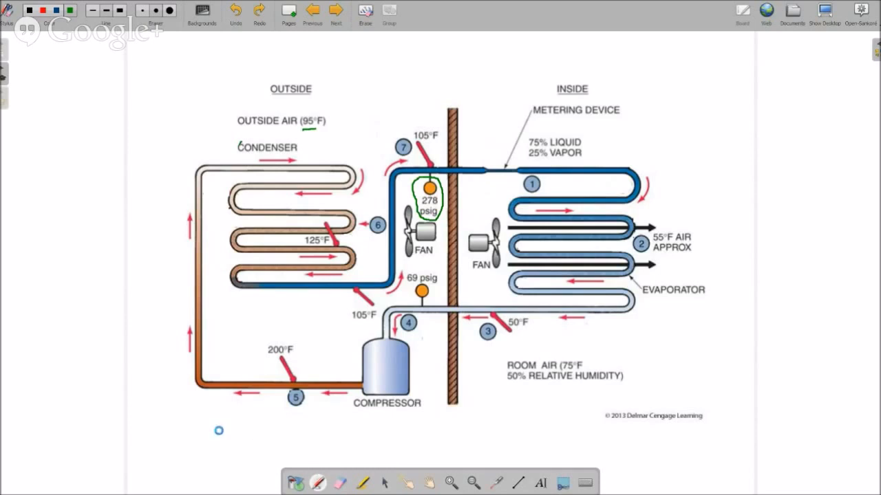
# Advance to the refrigerant pressure-temperature chart page.
pyautogui.click(336, 10)
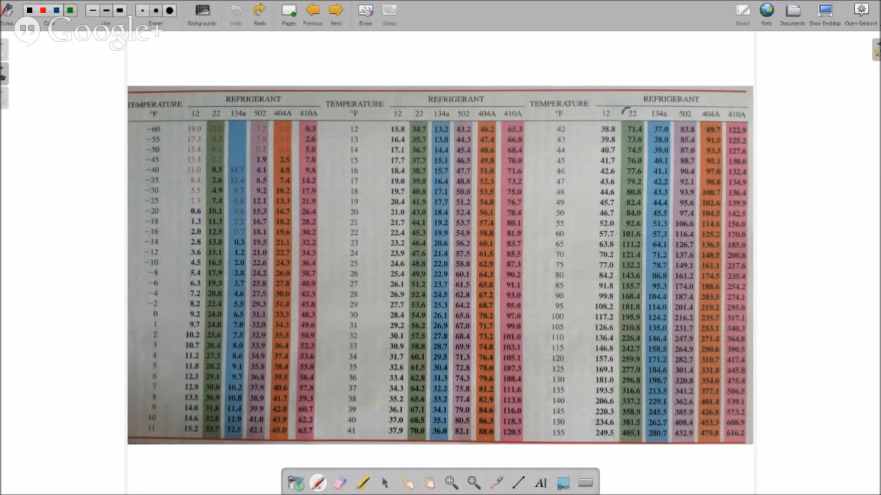
# Circle the refrigerant 22 column on the chart and return to the cycle diagram.
pyautogui.moveTo(622, 108); pyautogui.dragTo(640, 119)
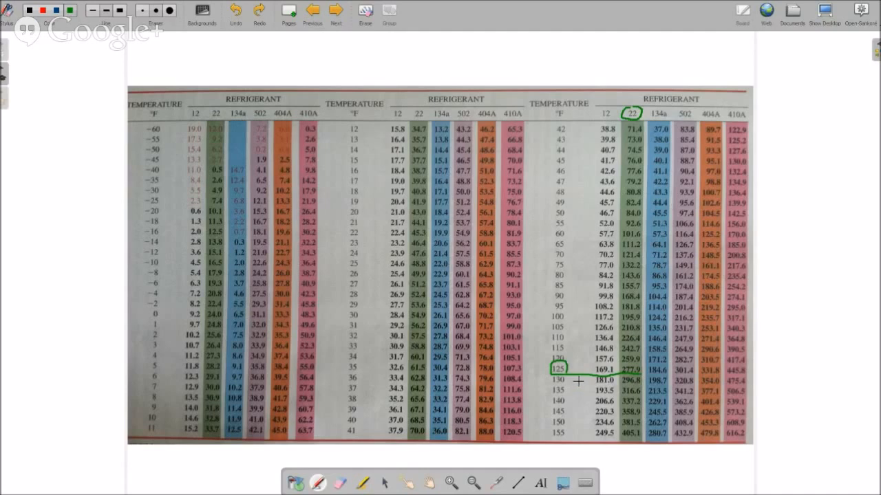
pyautogui.click(336, 13)
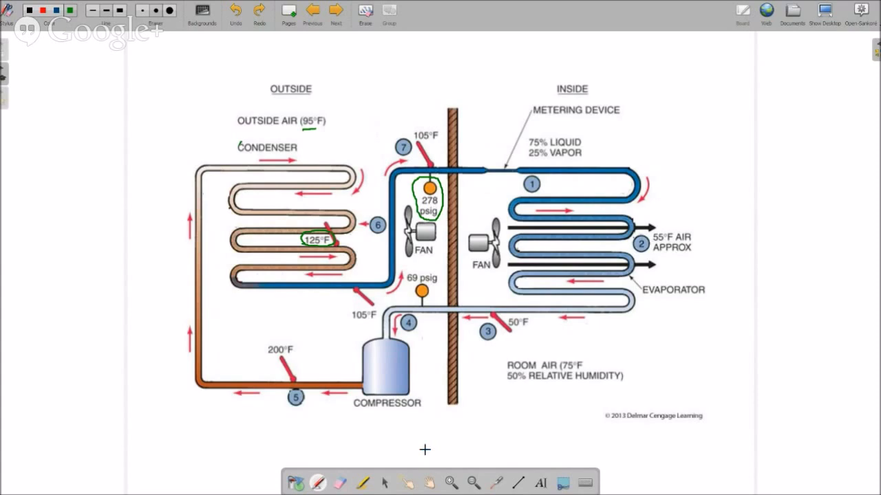
# Flip to the R-22 chart and back to the refrigeration cycle diagram.
pyautogui.click(336, 11)
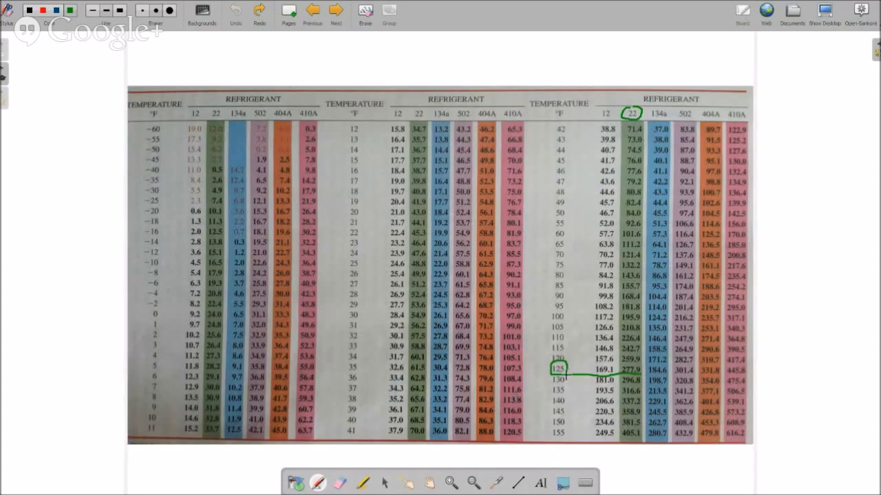
pyautogui.click(336, 13)
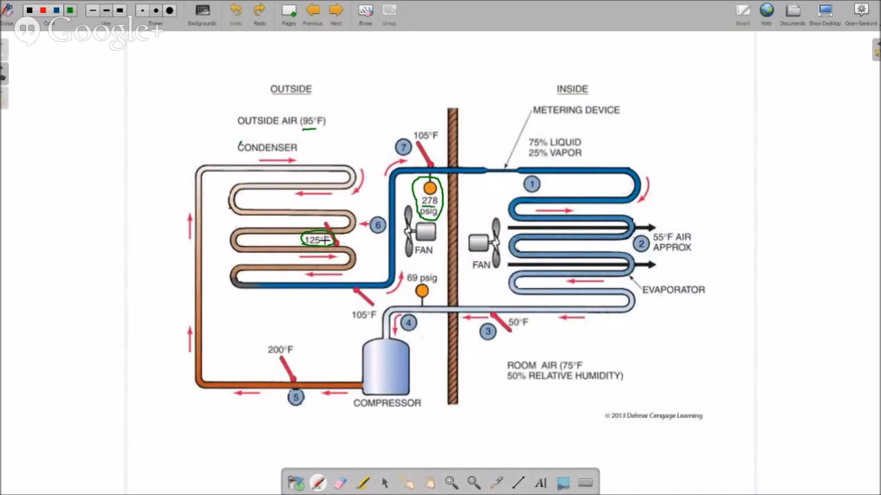
pyautogui.moveTo(427, 152)
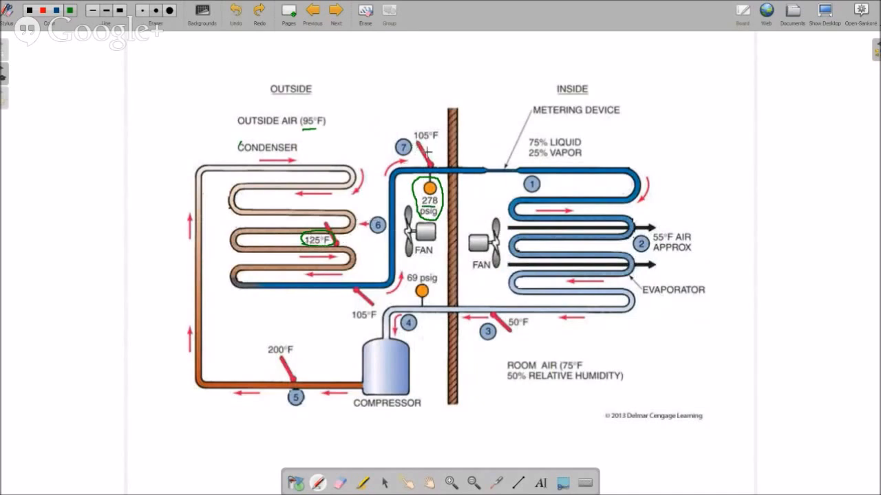
pyautogui.moveTo(432, 167)
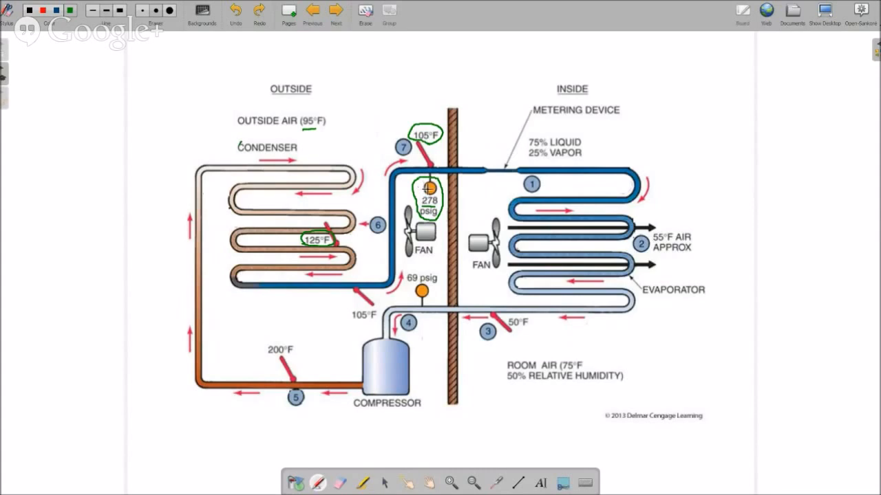
pyautogui.moveTo(343, 222)
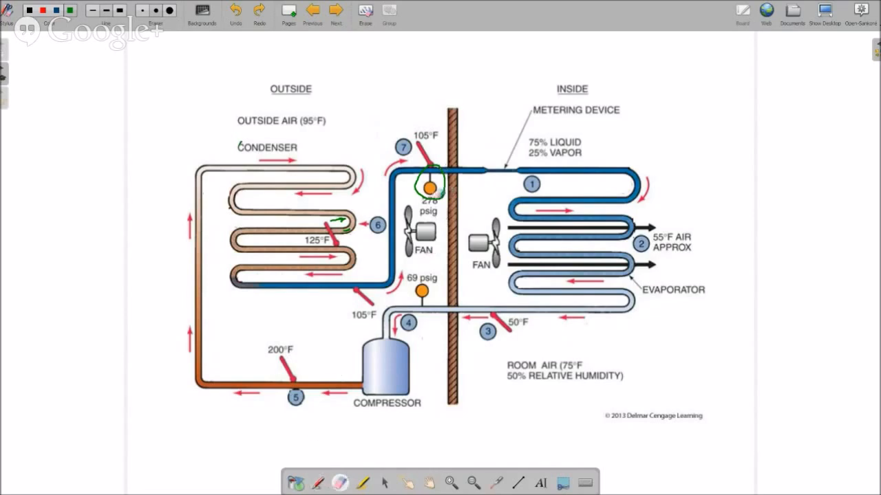
# Switch to the green pen and handwrite 20 above the diagram.
pyautogui.click(428, 183)
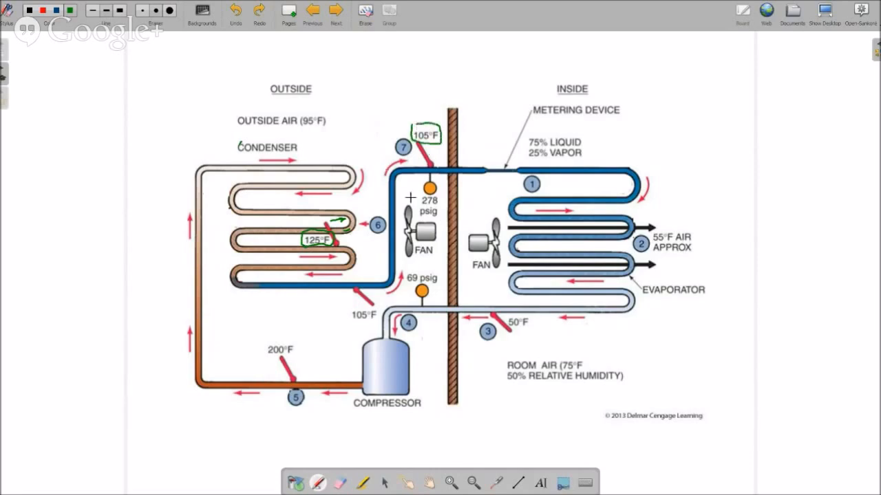
pyautogui.moveTo(358, 151)
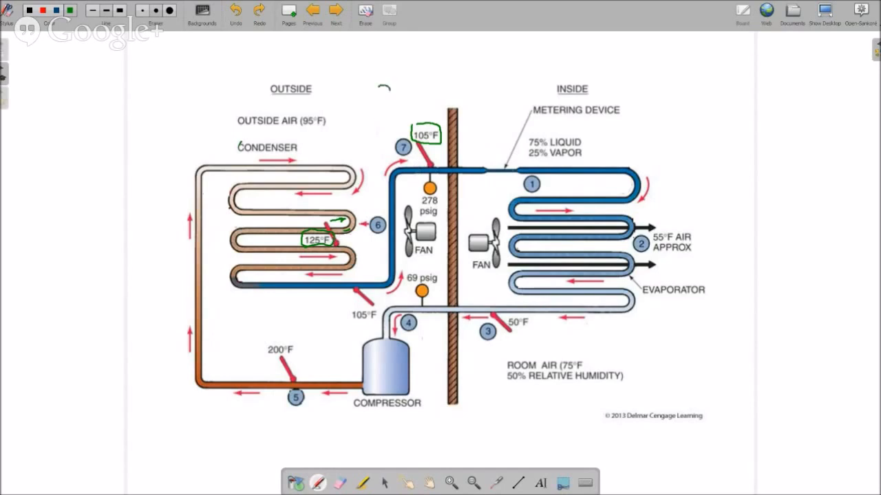
pyautogui.moveTo(377, 96); pyautogui.dragTo(396, 88)
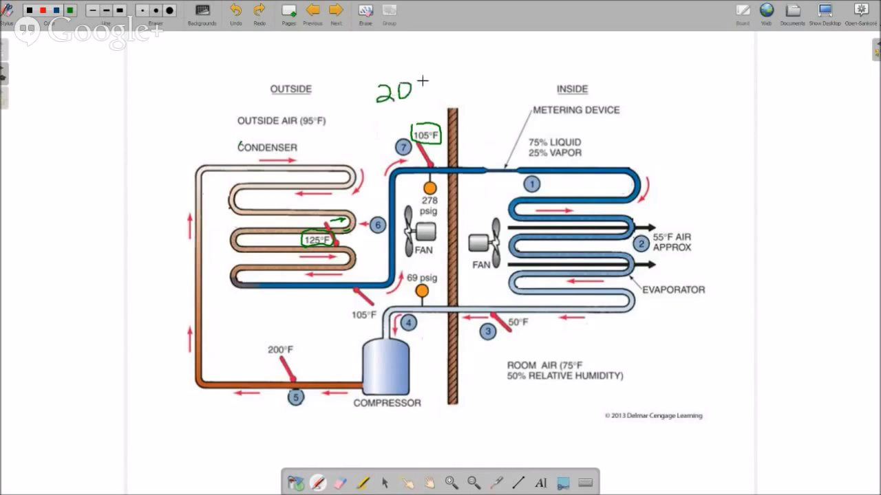
pyautogui.moveTo(421, 79); pyautogui.dragTo(425, 84)
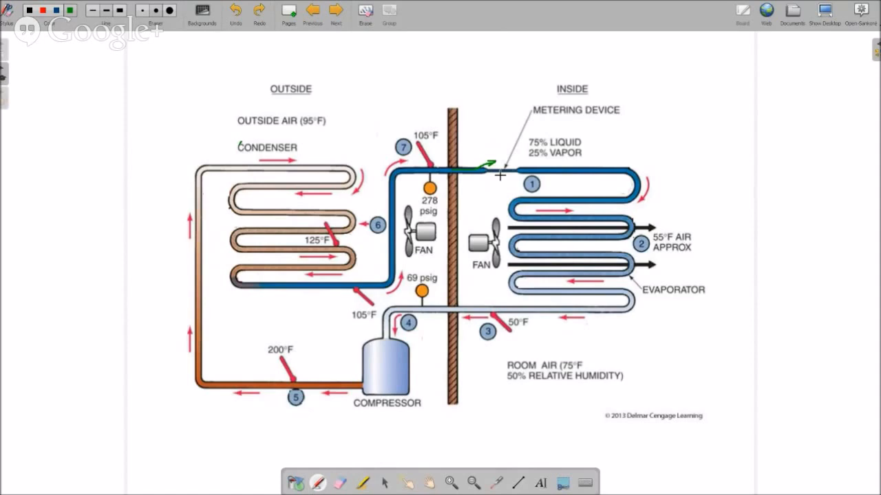
pyautogui.moveTo(524, 170)
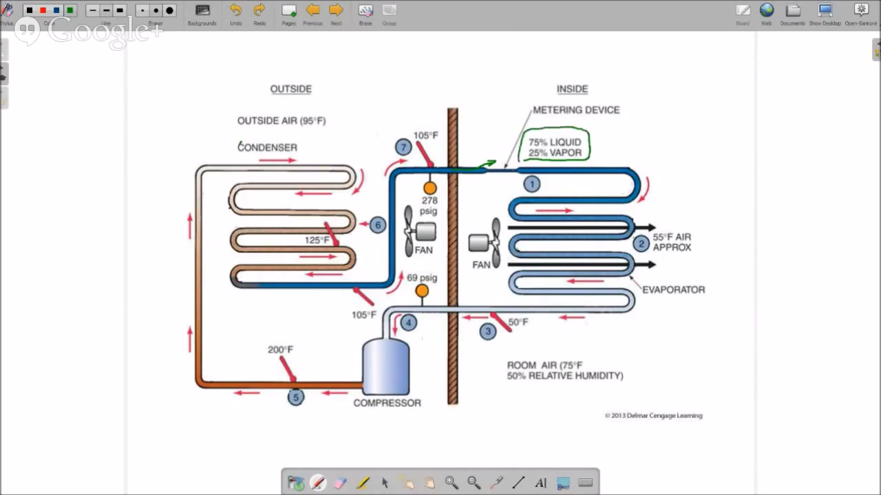
pyautogui.moveTo(638, 125)
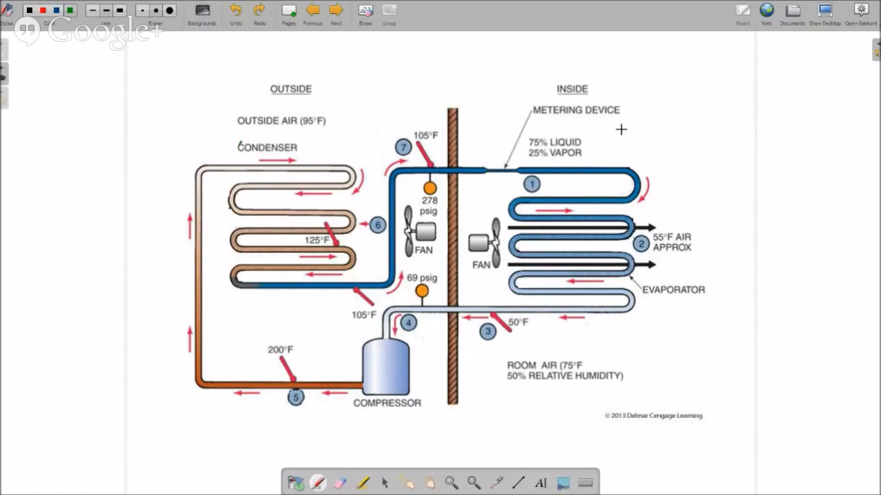
pyautogui.moveTo(589, 145)
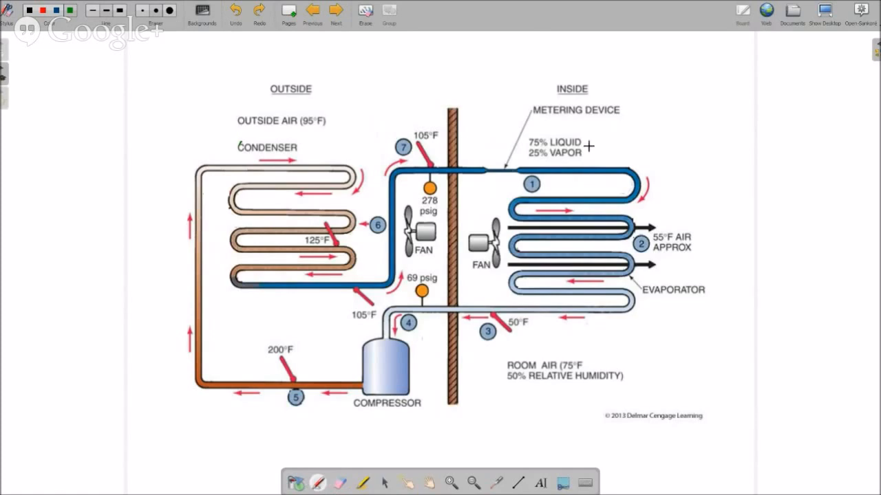
pyautogui.moveTo(528, 160)
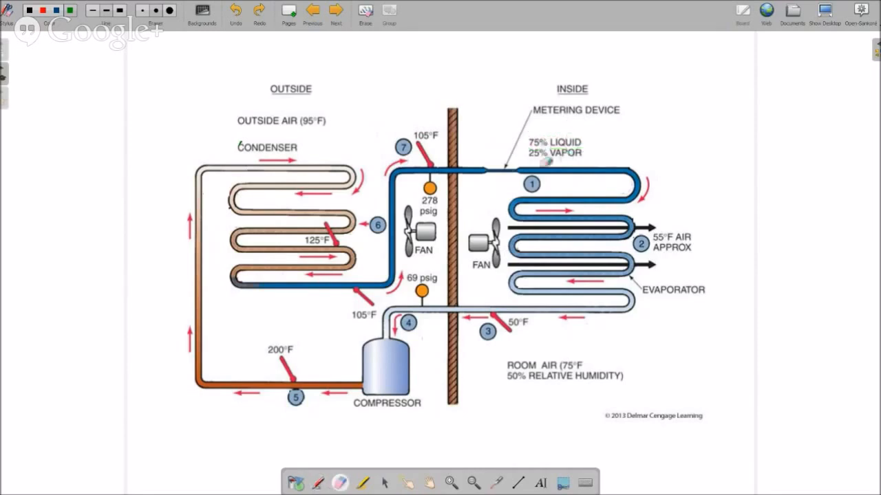
pyautogui.moveTo(666, 368)
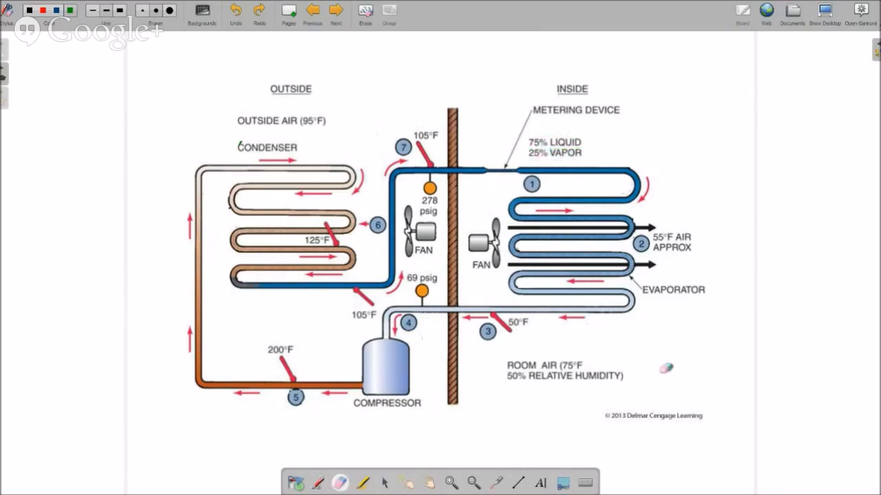